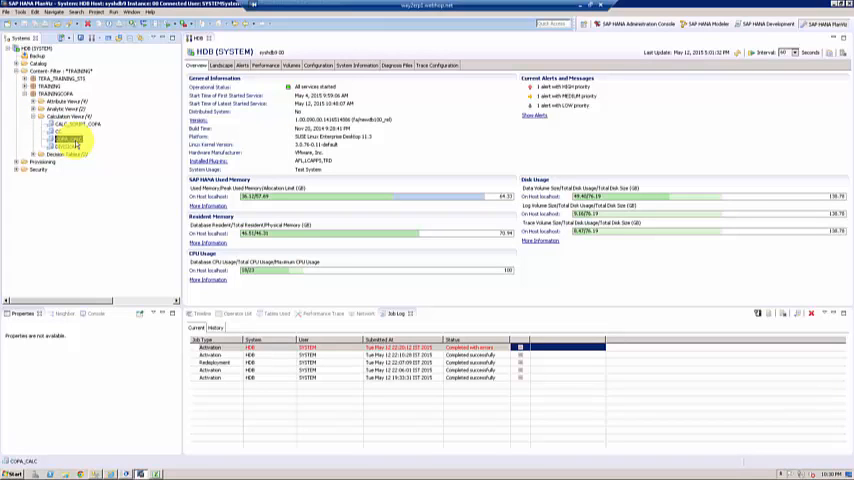
Step: Choose New > Decision Table on TRAININGCOPA's Decision Tables folder
{"action": "right_click", "coordinate": [70, 140]}
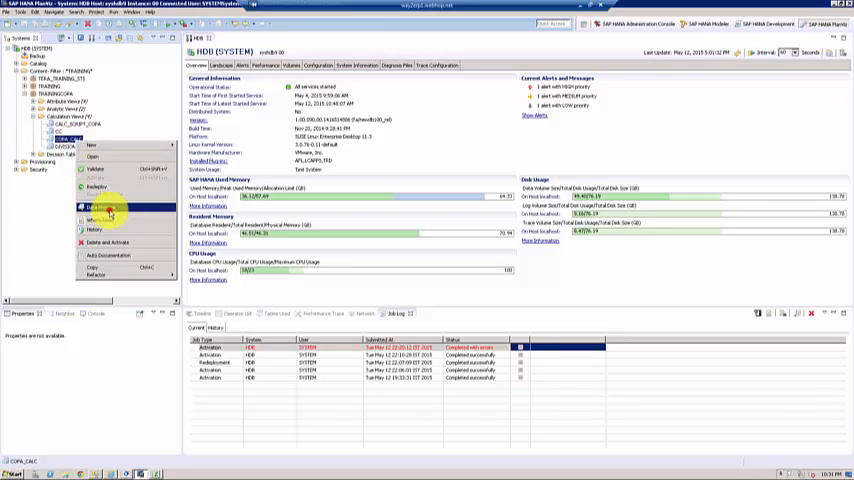
{"action": "left_click", "coordinate": [104, 207]}
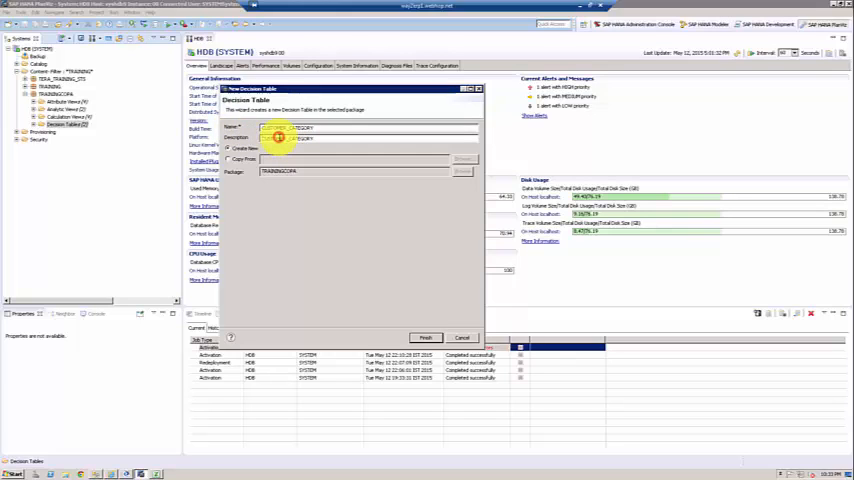
Step: Name the decision table CUSTOMER_CATEGORY and finish the wizard
{"action": "type", "text": "CUSTOMER_CATEGORY"}
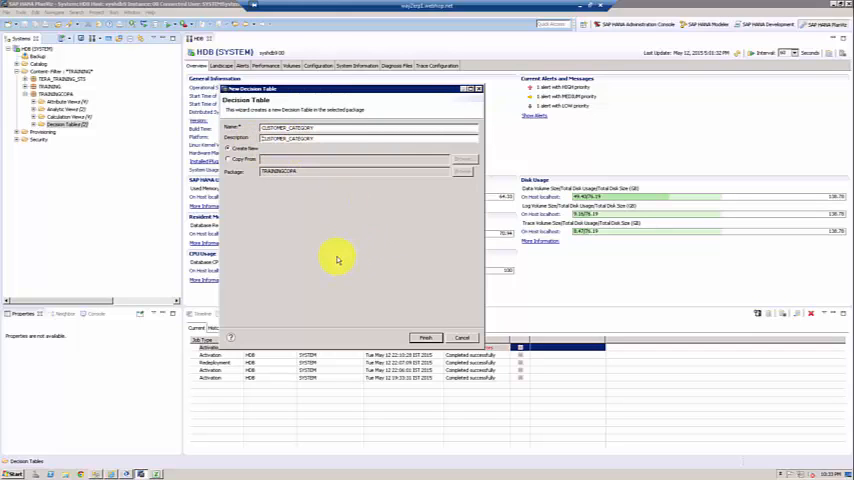
{"action": "mouse_move", "coordinate": [337, 204]}
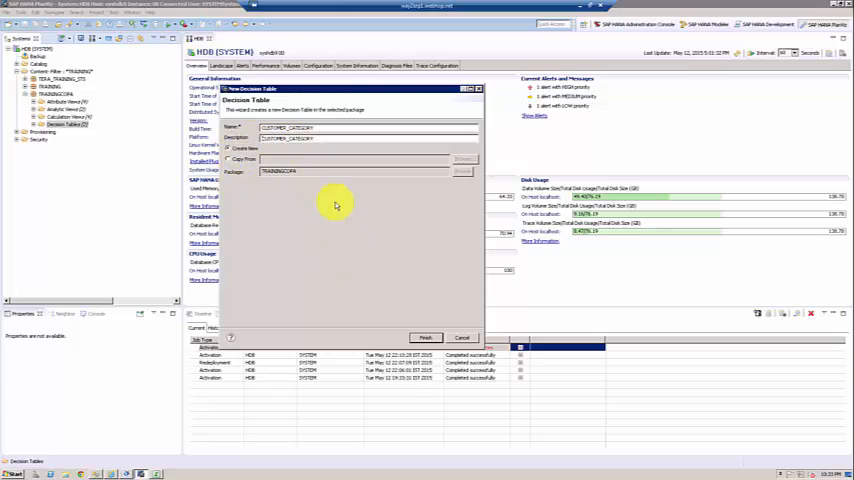
{"action": "left_click", "coordinate": [425, 337]}
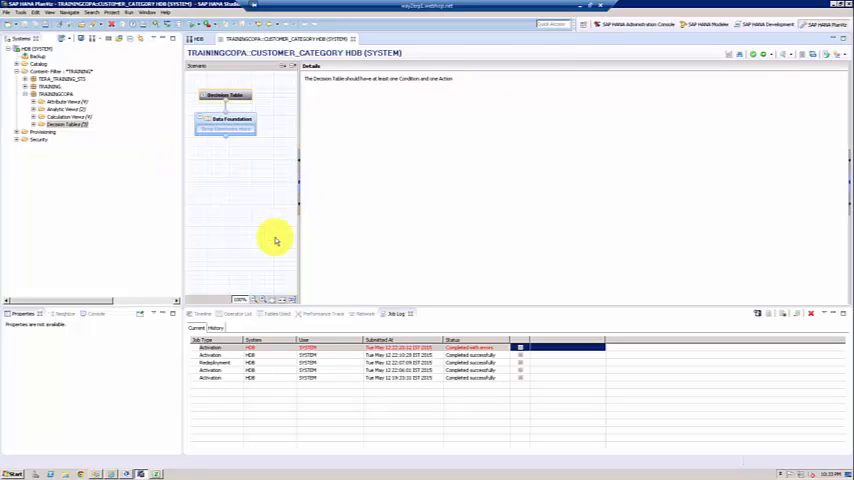
Step: Select the Data Foundation node and start adding a CE1 table to it
{"action": "left_click", "coordinate": [225, 95]}
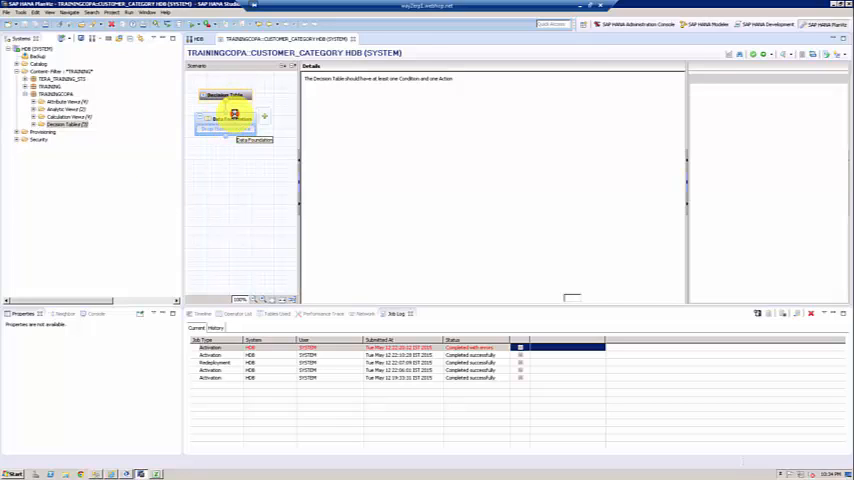
{"action": "left_click", "coordinate": [227, 119]}
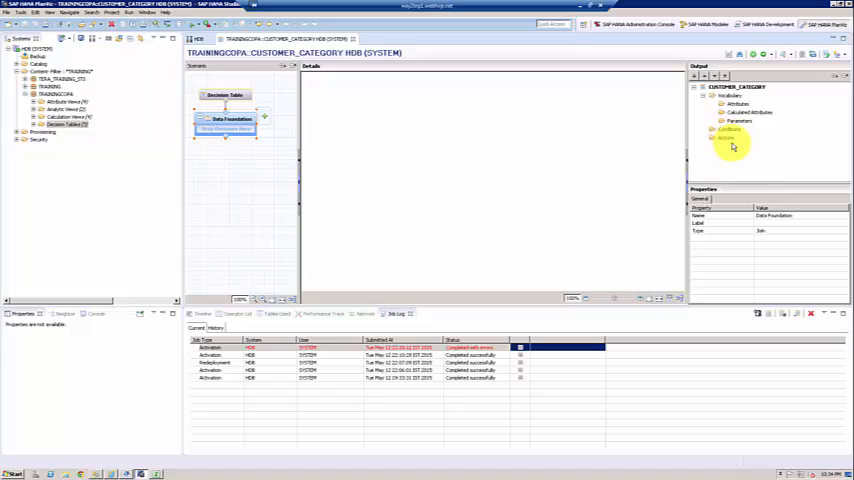
{"action": "mouse_move", "coordinate": [732, 140]}
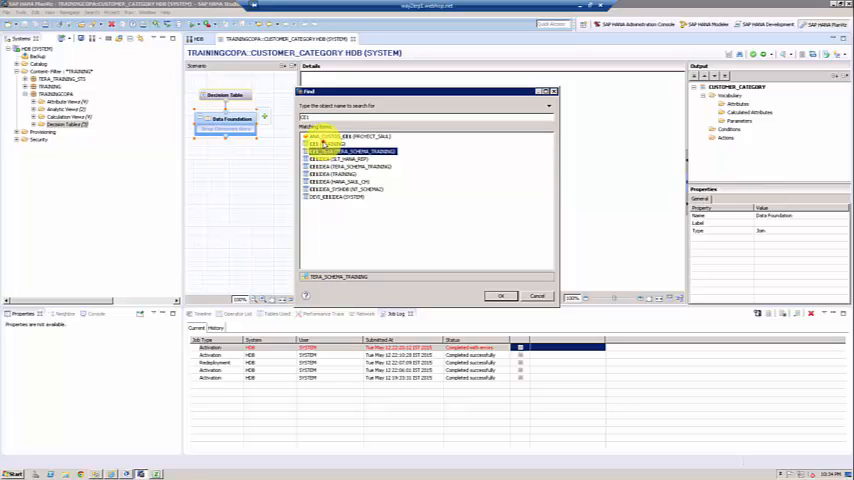
Step: Use TRAINING.CE1 as data foundation, adding MANDT, KNDNR and VV010 as attributes
{"action": "left_click", "coordinate": [537, 295]}
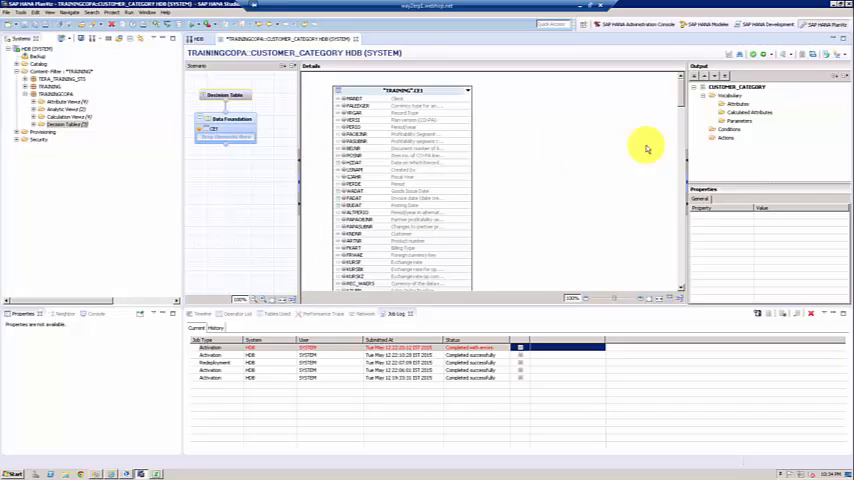
{"action": "mouse_move", "coordinate": [352, 105]}
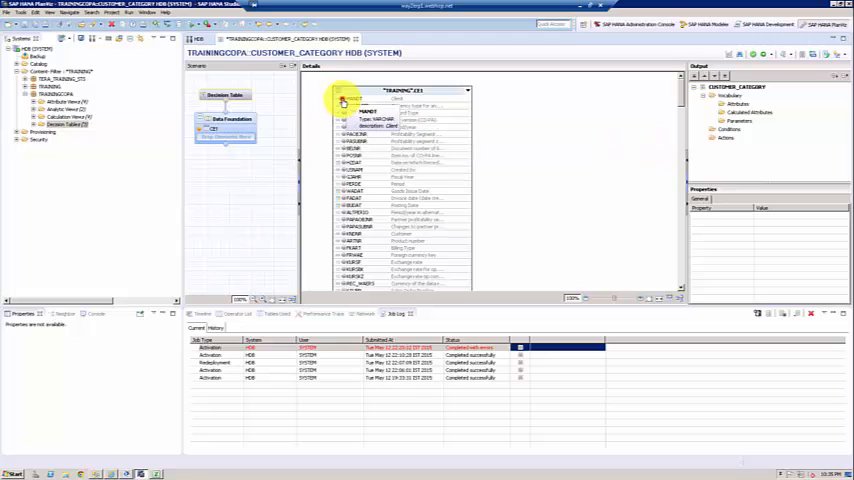
{"action": "left_click", "coordinate": [360, 99]}
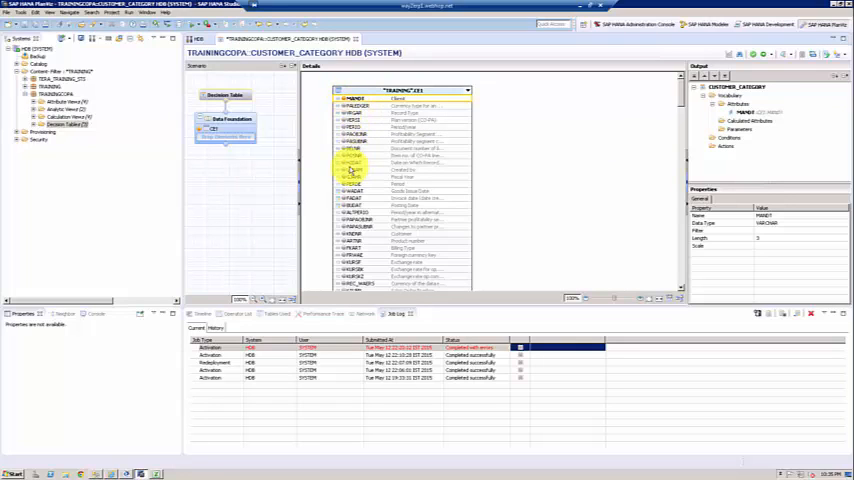
{"action": "mouse_move", "coordinate": [350, 200]}
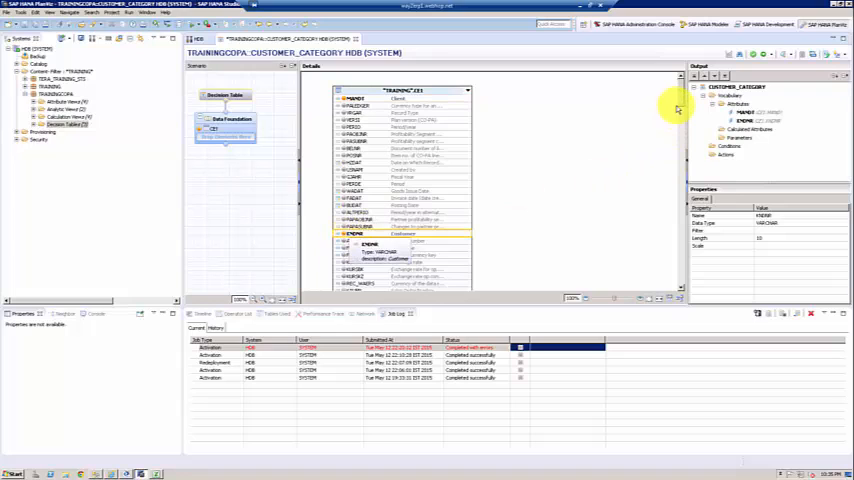
{"action": "scroll", "scroll_direction": "down", "scroll_amount": 3}
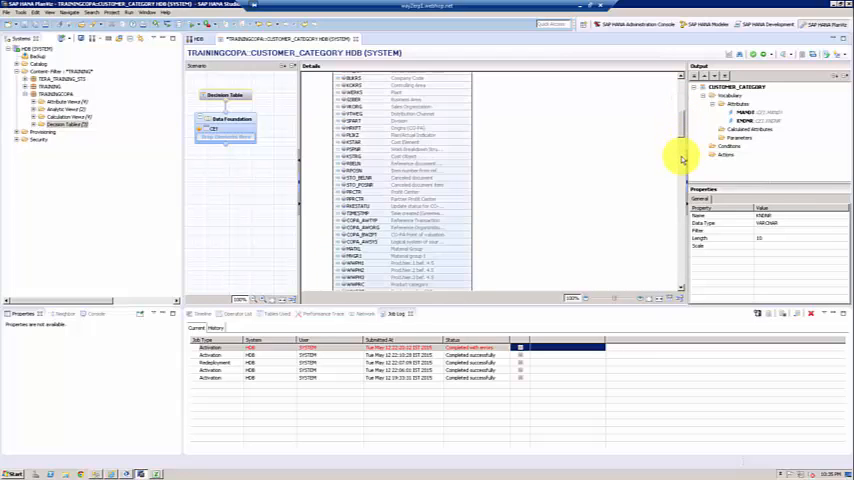
{"action": "scroll", "scroll_direction": "down", "scroll_amount": 3}
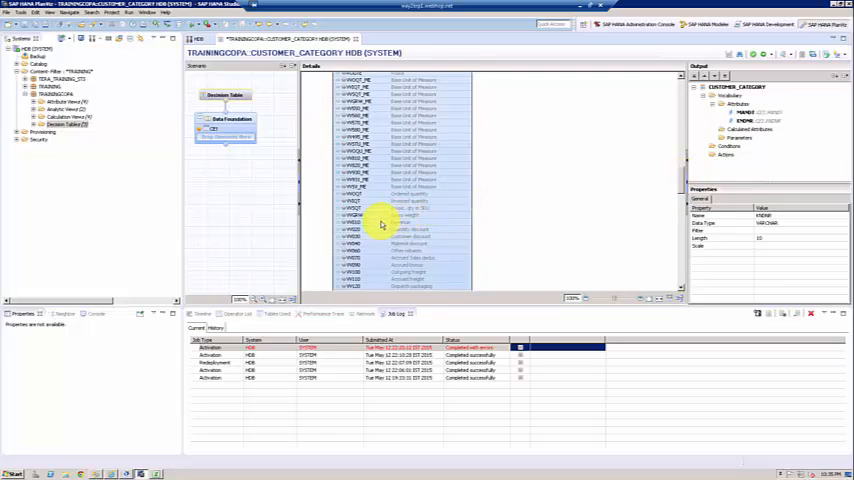
{"action": "left_click", "coordinate": [355, 222]}
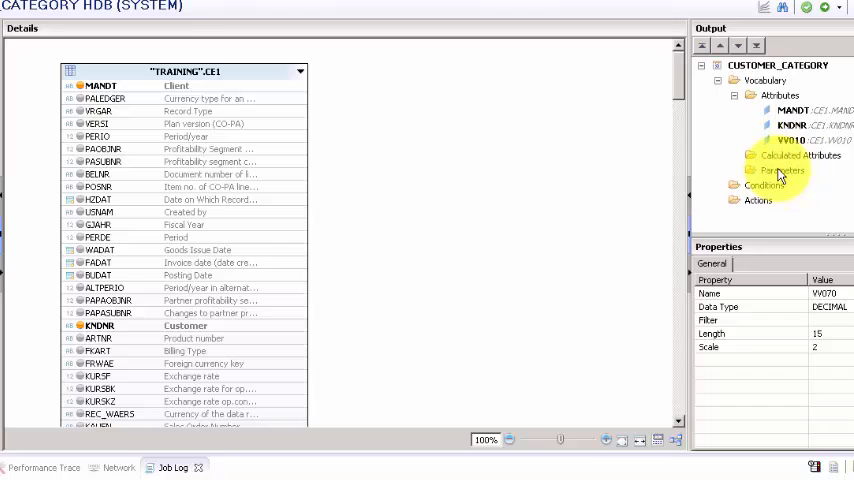
Step: Add a parameter named CUSTOMER_TYPE of type VARCHAR with length 15
{"action": "left_click", "coordinate": [779, 170]}
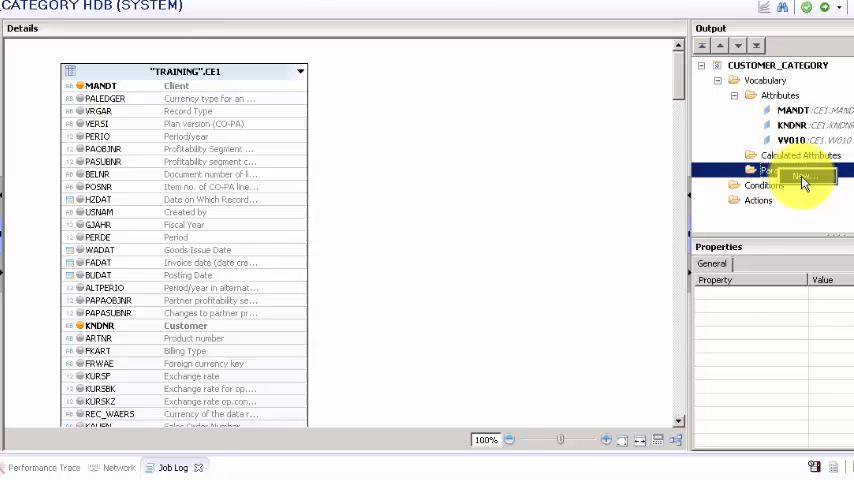
{"action": "left_click", "coordinate": [795, 177]}
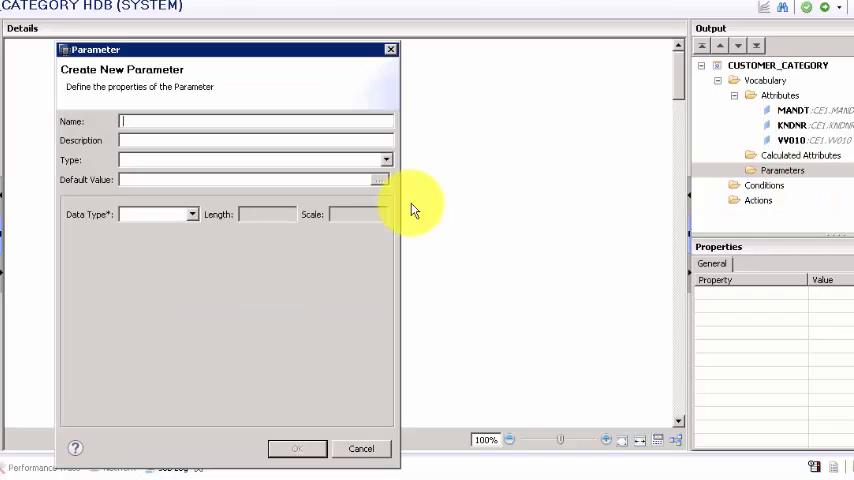
{"action": "type", "text": "C"}
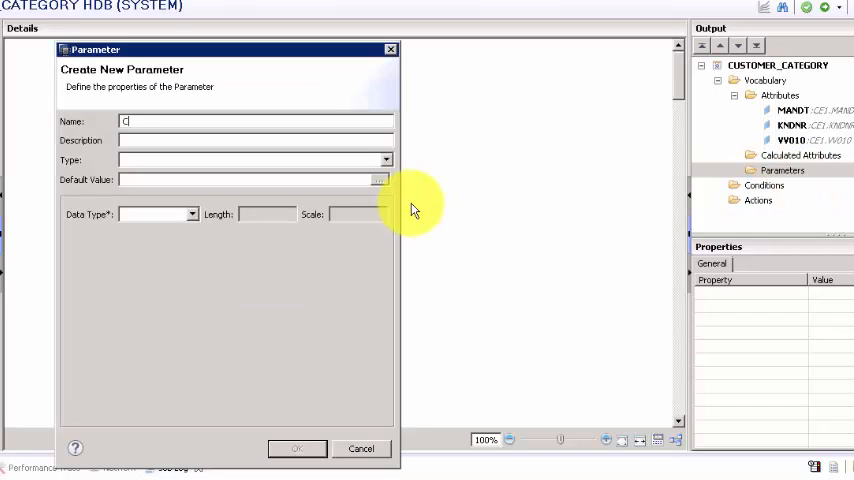
{"action": "type", "text": "USTOMER_T"}
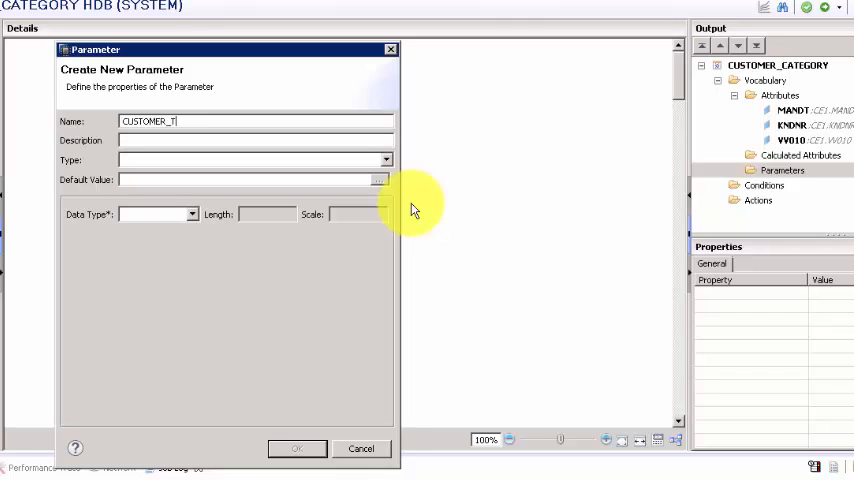
{"action": "type", "text": "YPE"}
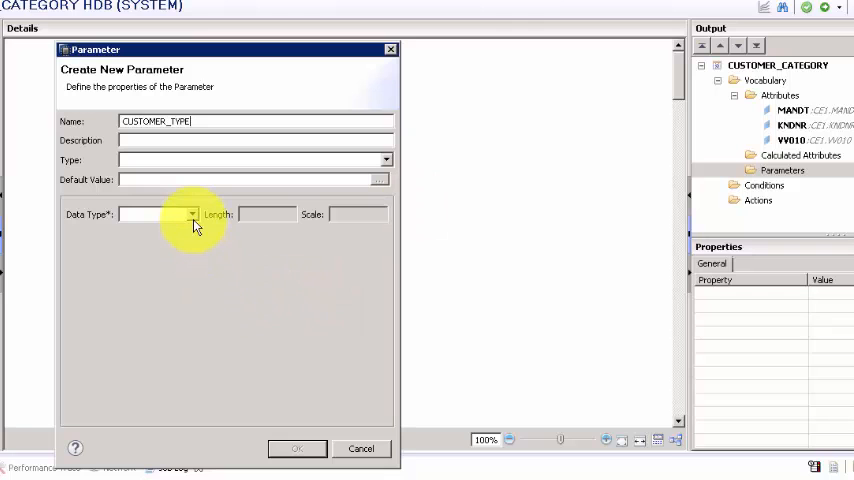
{"action": "left_click", "coordinate": [190, 214]}
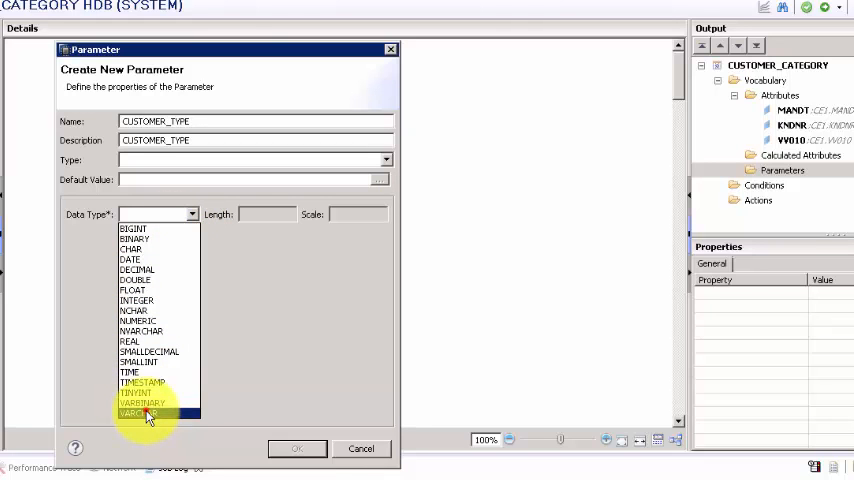
{"action": "left_click", "coordinate": [142, 414]}
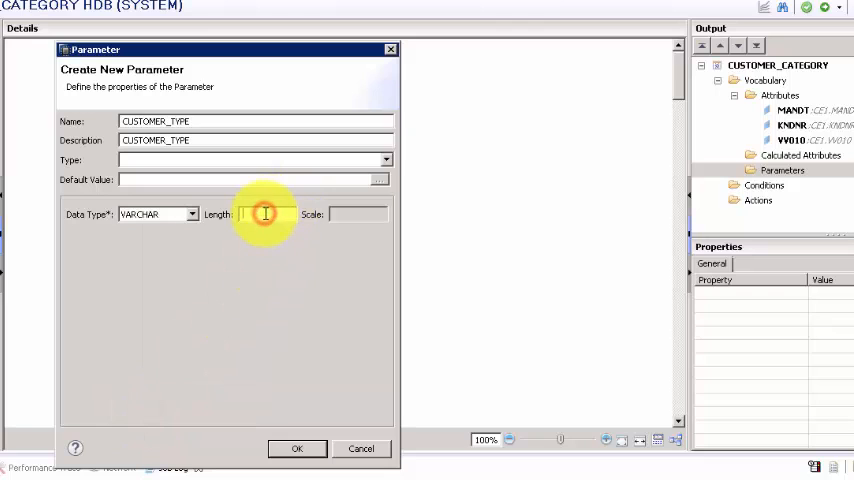
{"action": "type", "text": "15"}
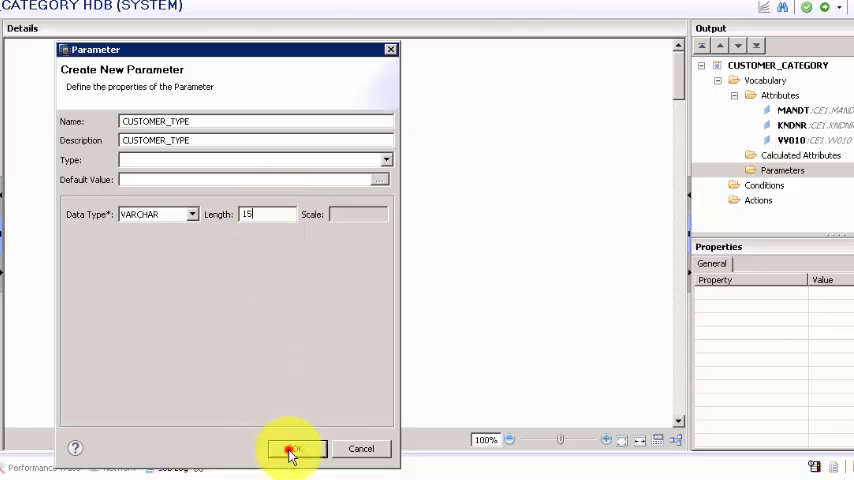
{"action": "left_click", "coordinate": [293, 448]}
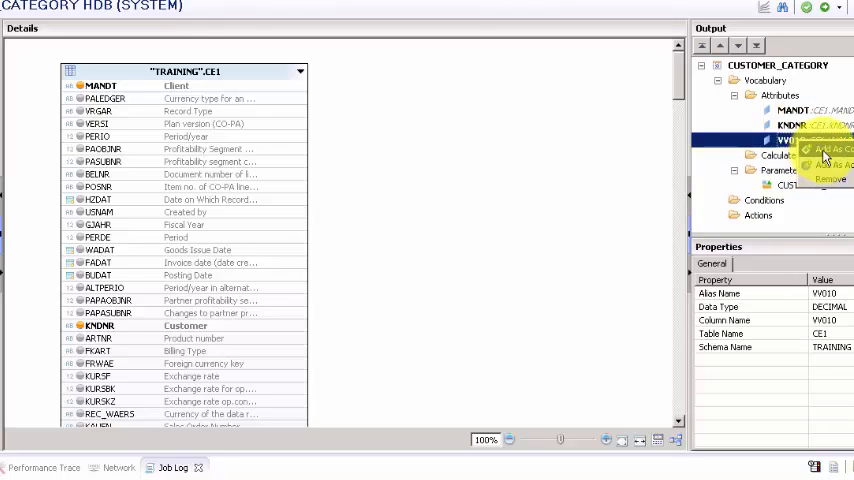
Step: Add VV010 as a decision table condition, then open the CUSTOMER_TYPE parameter's options
{"action": "left_click", "coordinate": [828, 149]}
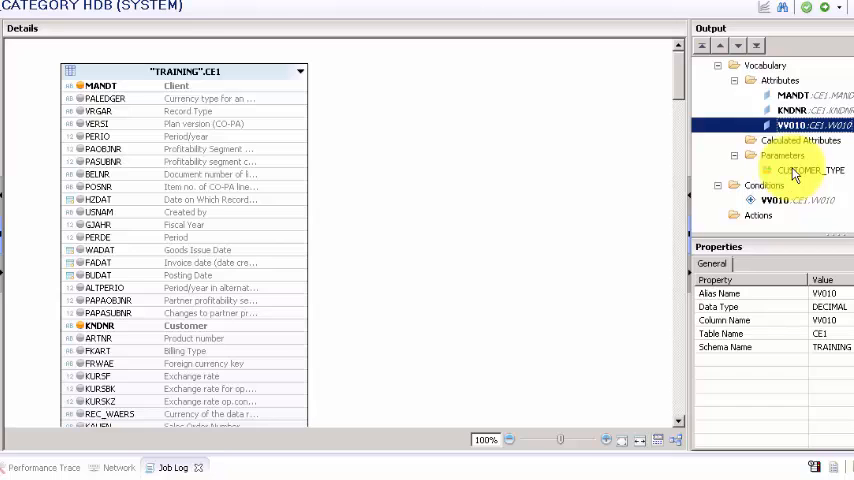
{"action": "right_click", "coordinate": [805, 170]}
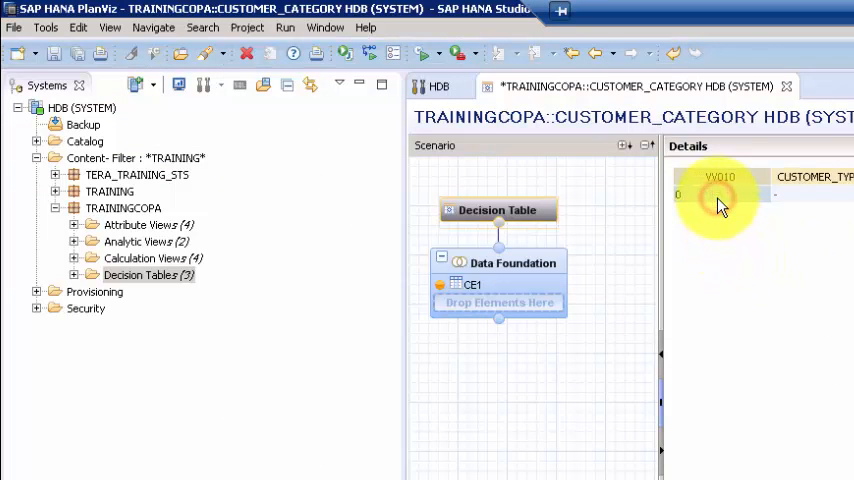
Step: Fill the first rule row: VV010 < 10000 gives CUSTOMER_TYPE STARTER
{"action": "left_click", "coordinate": [718, 193]}
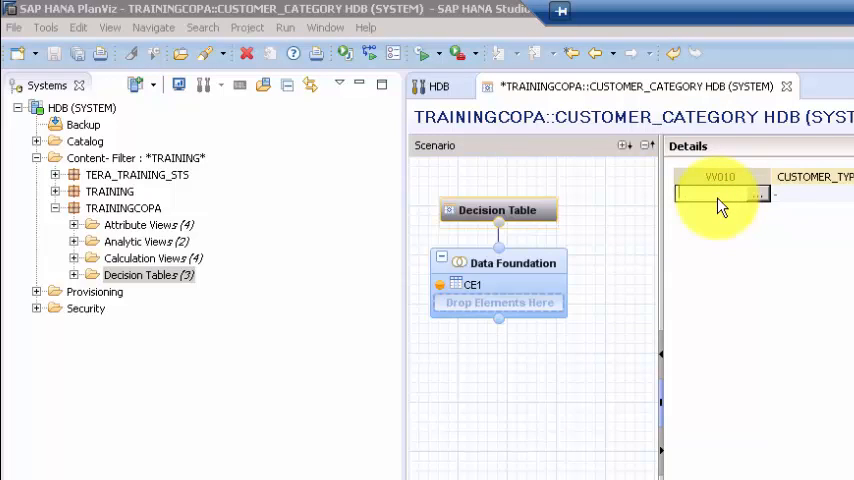
{"action": "type", "text": "k"}
{"action": "type", "text": "< 10000"}
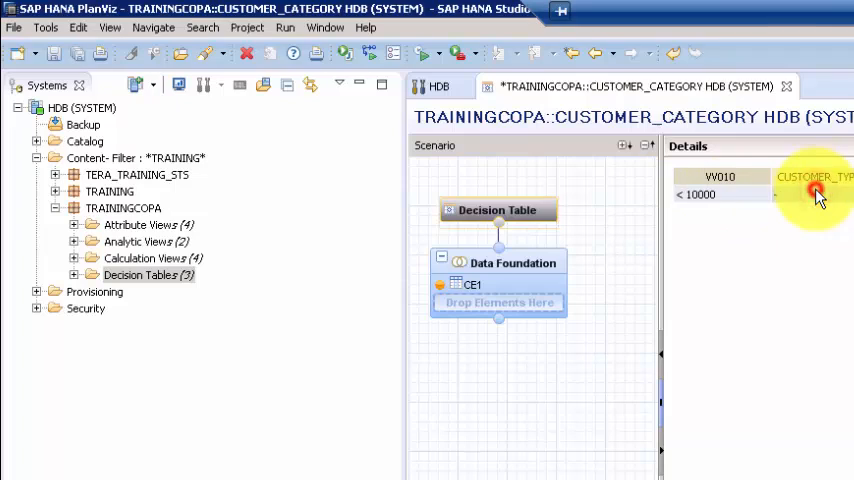
{"action": "type", "text": "5"}
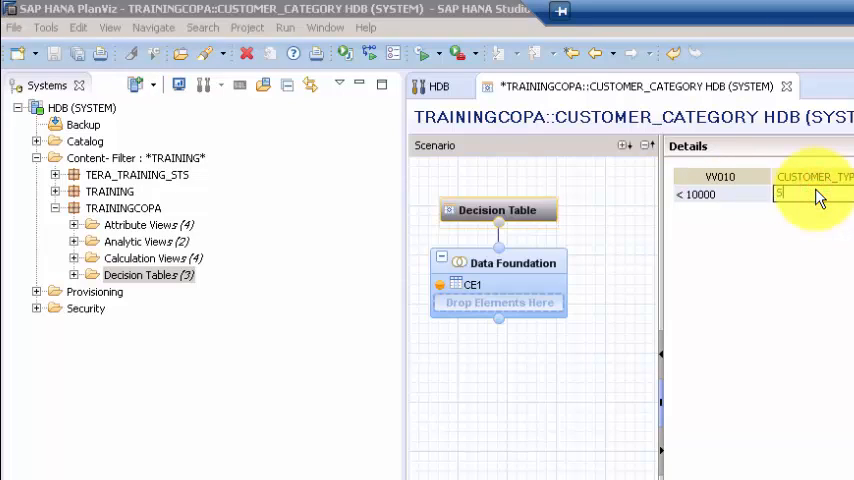
{"action": "type", "text": "STAT"}
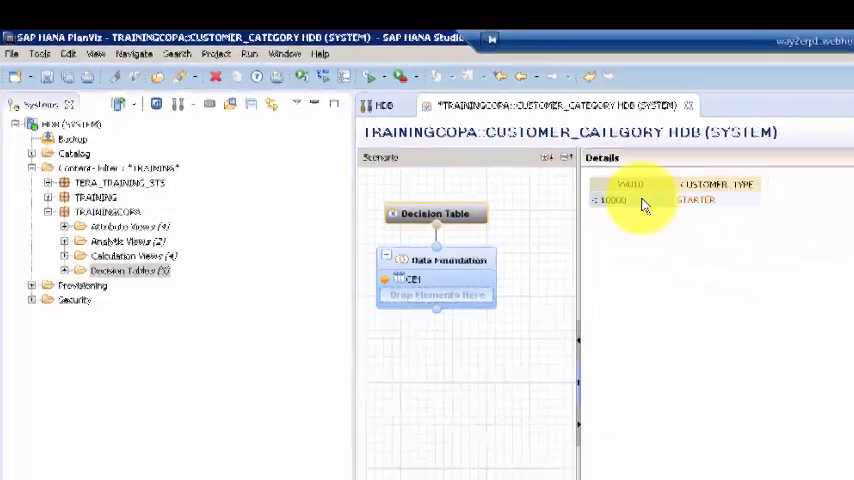
Step: Try Add Condition Values on the rule row, then dismiss that dialog
{"action": "right_click", "coordinate": [630, 200]}
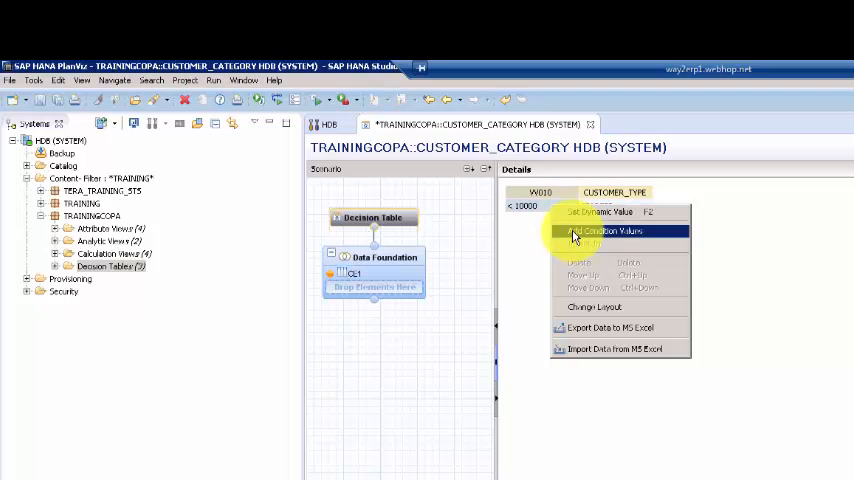
{"action": "left_click", "coordinate": [600, 231]}
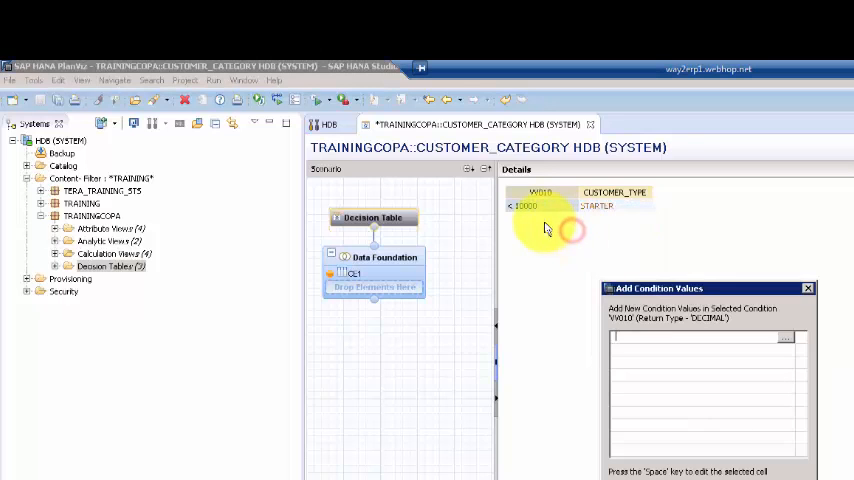
{"action": "left_click", "coordinate": [807, 288]}
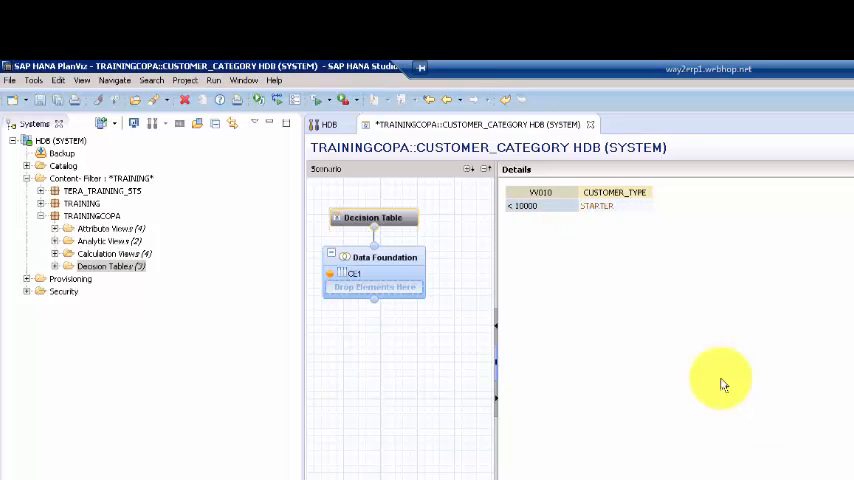
Step: Choose Import Data from MS Excel on the CUSTOMER_TYPE column
{"action": "right_click", "coordinate": [527, 205]}
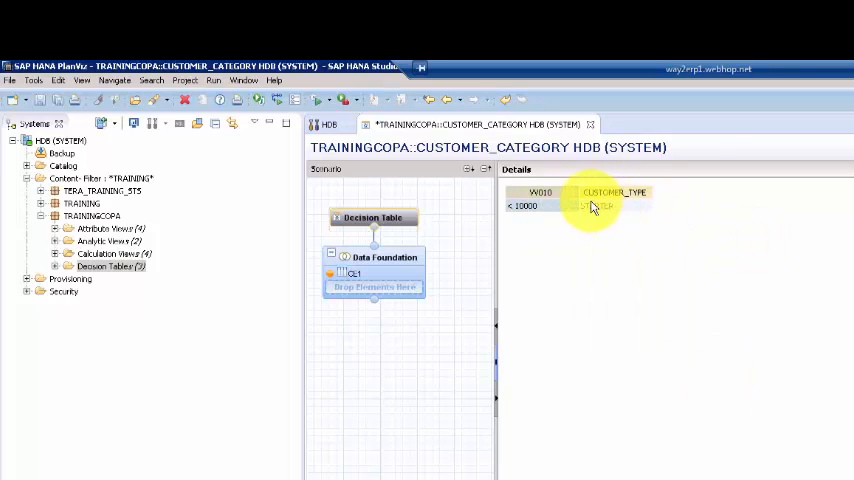
{"action": "right_click", "coordinate": [592, 206]}
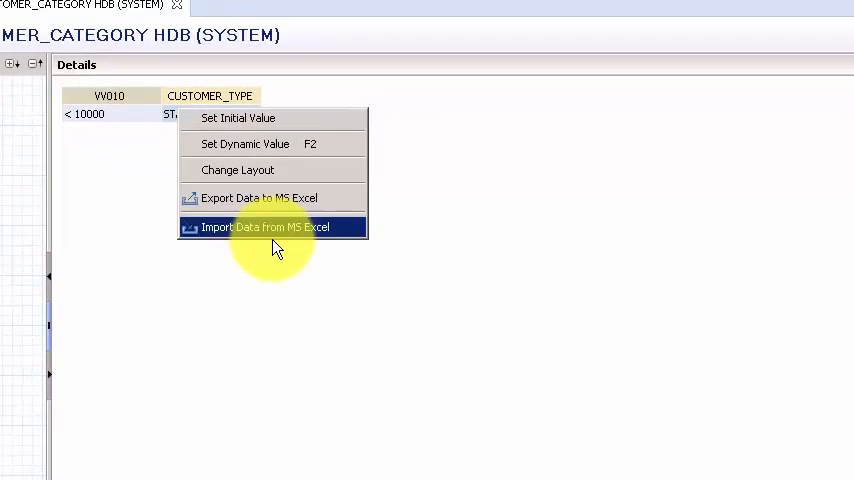
{"action": "left_click", "coordinate": [263, 227]}
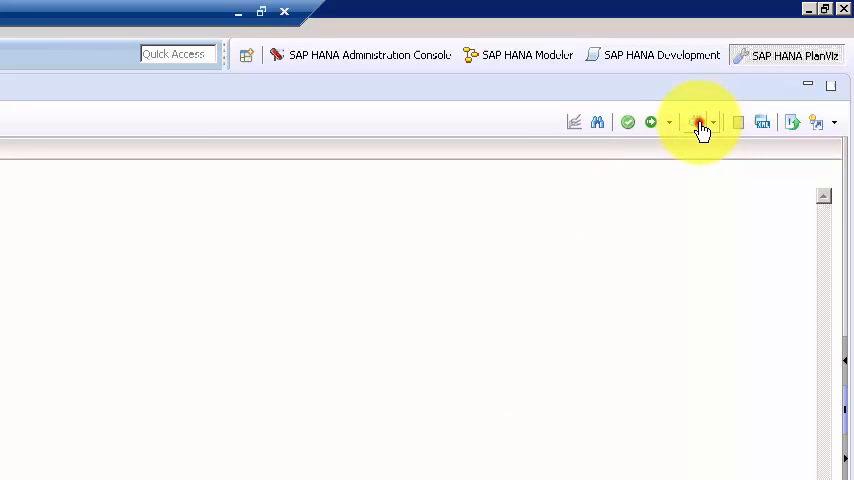
Step: Open the Data Preview for the activated CUSTOMER_CATEGORY decision table
{"action": "left_click", "coordinate": [700, 122]}
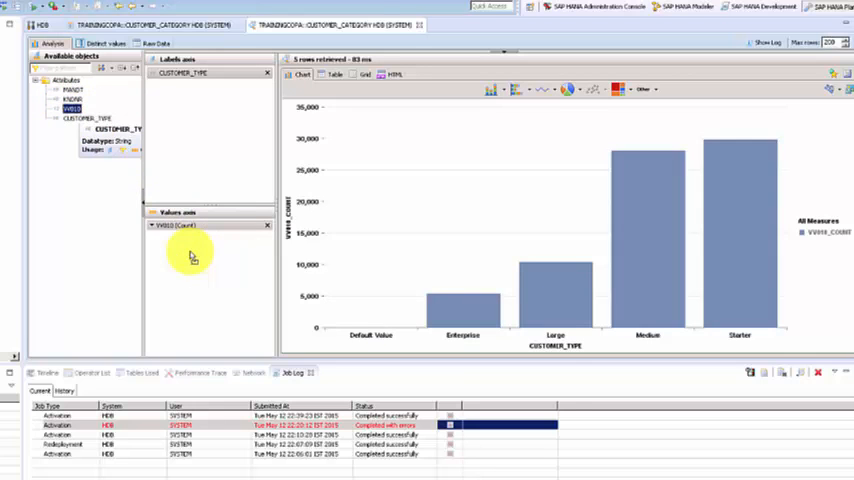
{"action": "mouse_move", "coordinate": [195, 125]}
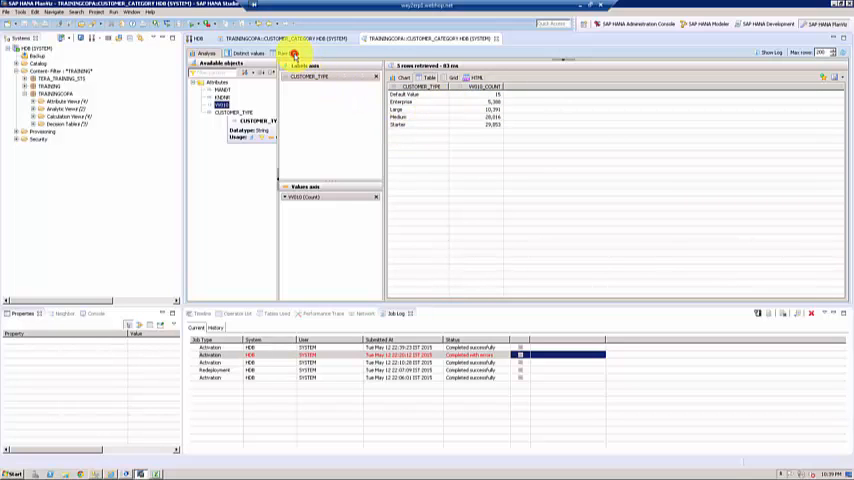
Step: Review VV010 counts per customer type, then switch to the Raw Data tab
{"action": "left_click", "coordinate": [288, 53]}
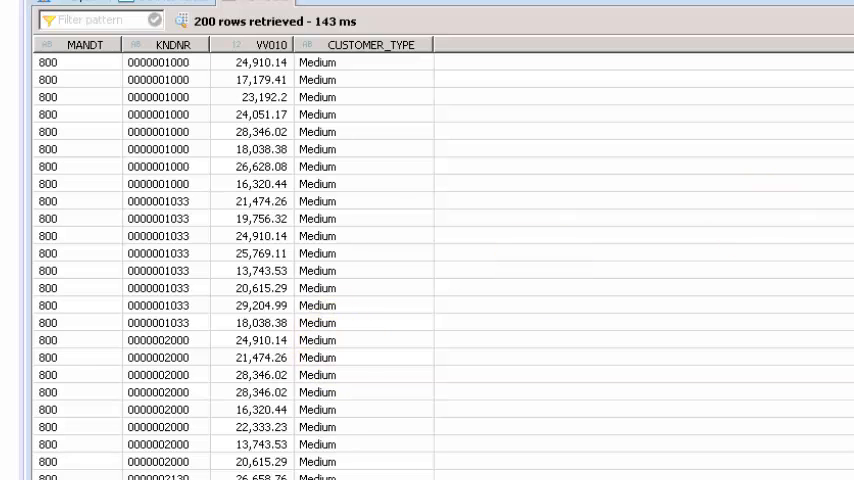
{"action": "scroll", "scroll_direction": "down", "scroll_amount": 3}
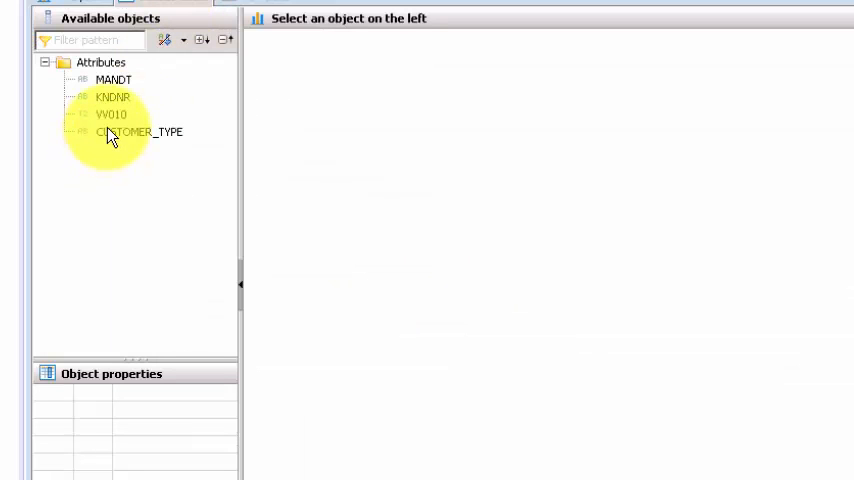
{"action": "mouse_move", "coordinate": [113, 131]}
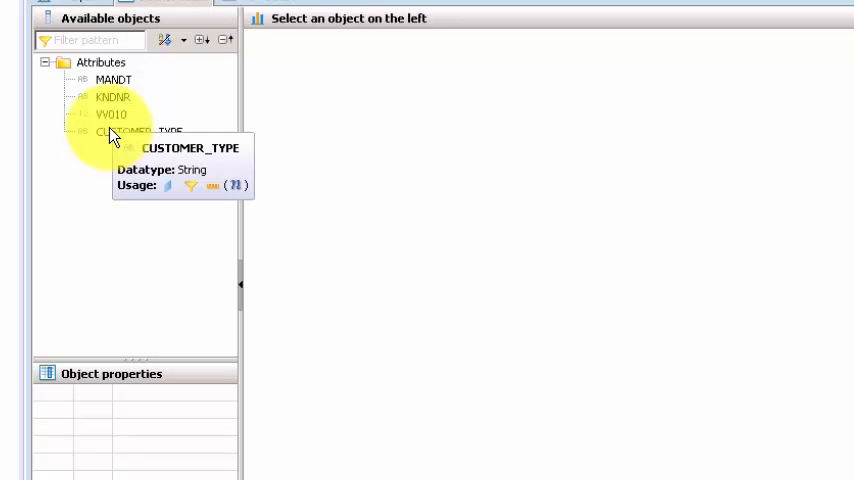
Step: Show CUSTOMER_TYPE distinct values: five types, Starter leading with 29,853 rows (40.5%)
{"action": "left_click", "coordinate": [140, 132]}
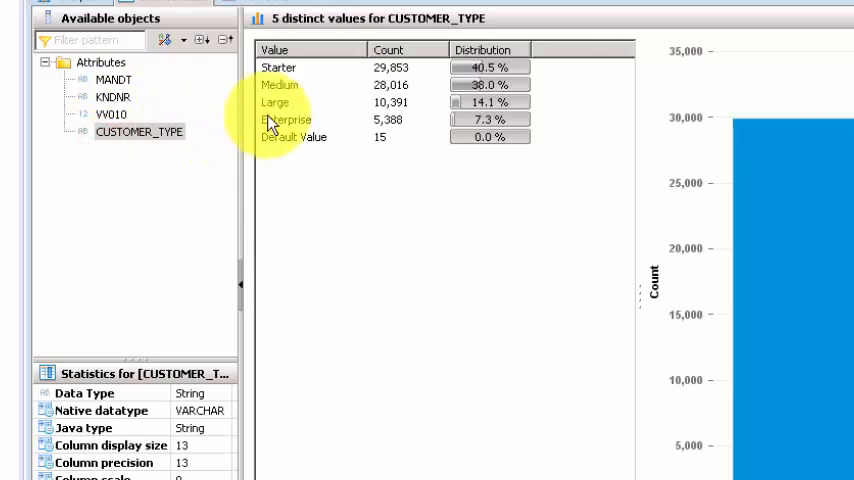
{"action": "mouse_move", "coordinate": [310, 165]}
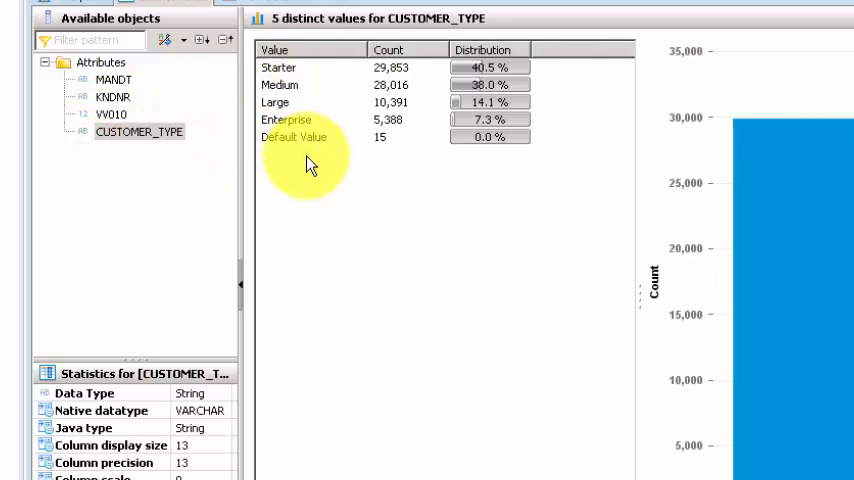